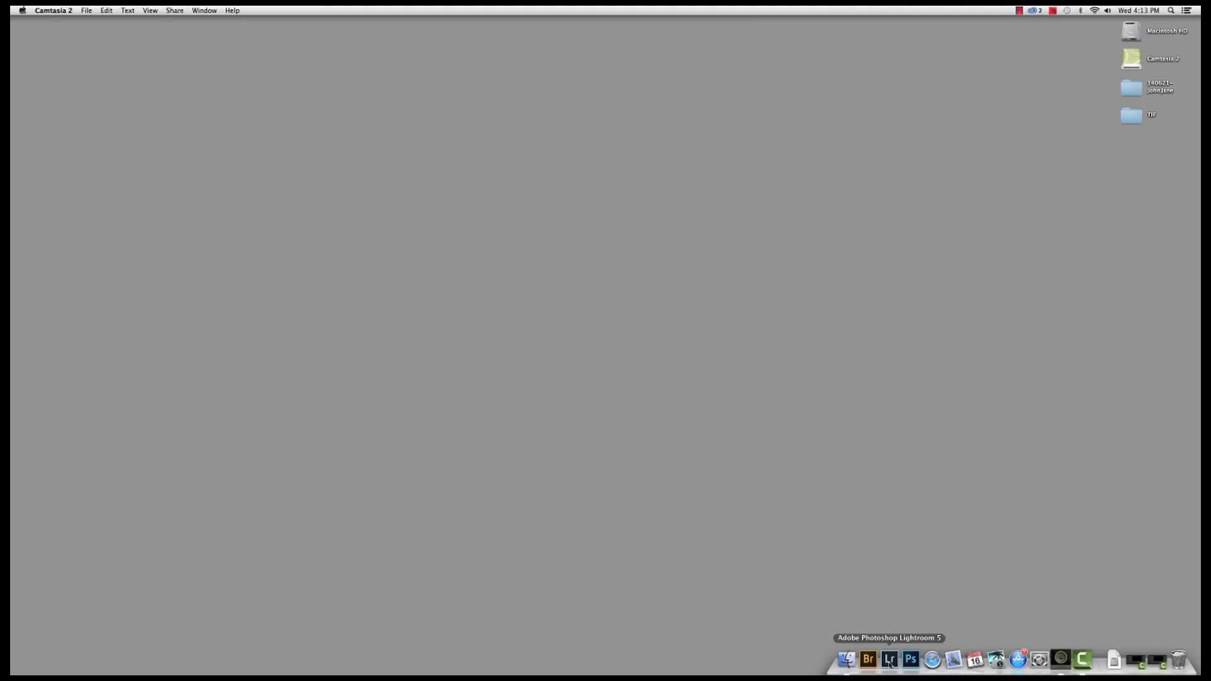
Launch Lightroom and start an import listing the NIKON D800 card's photos as thumbnails
left_click(889, 659)
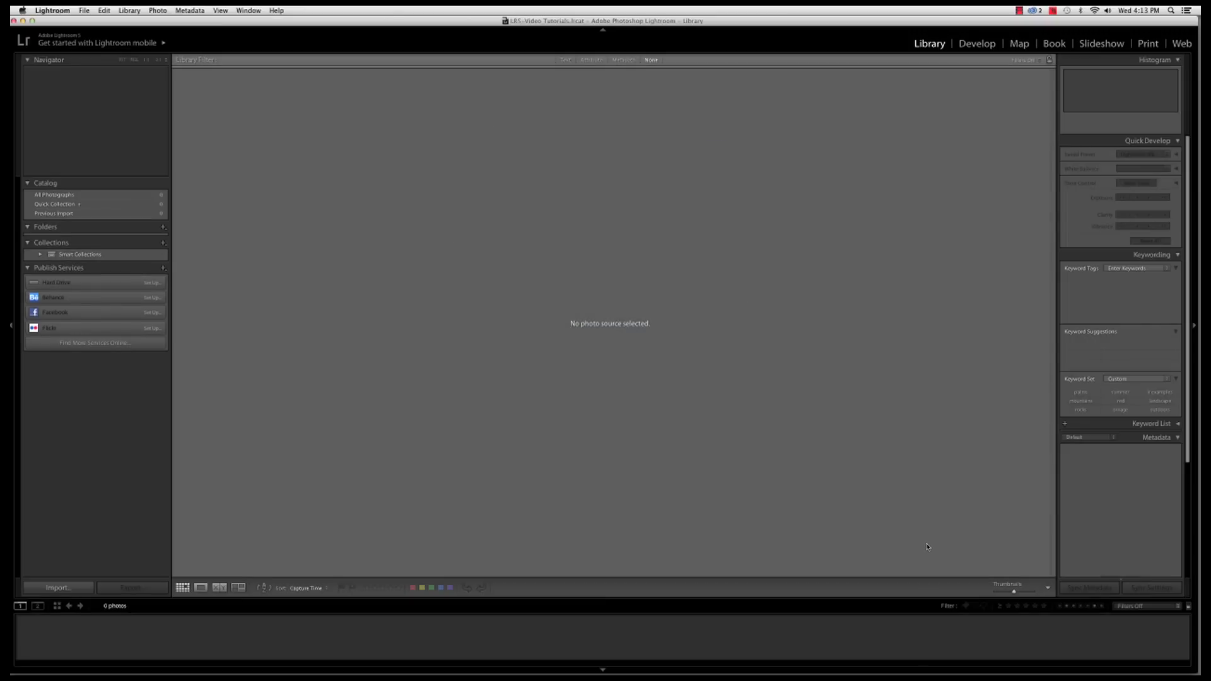
mouse_move(919, 551)
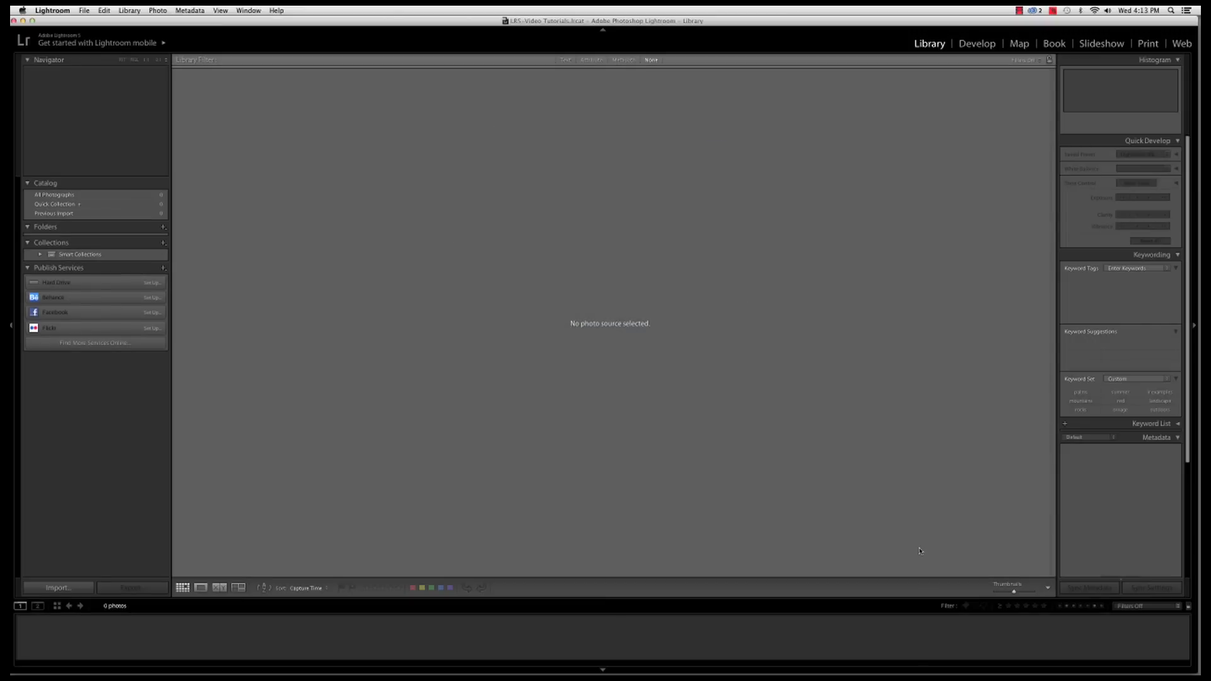
left_click(56, 588)
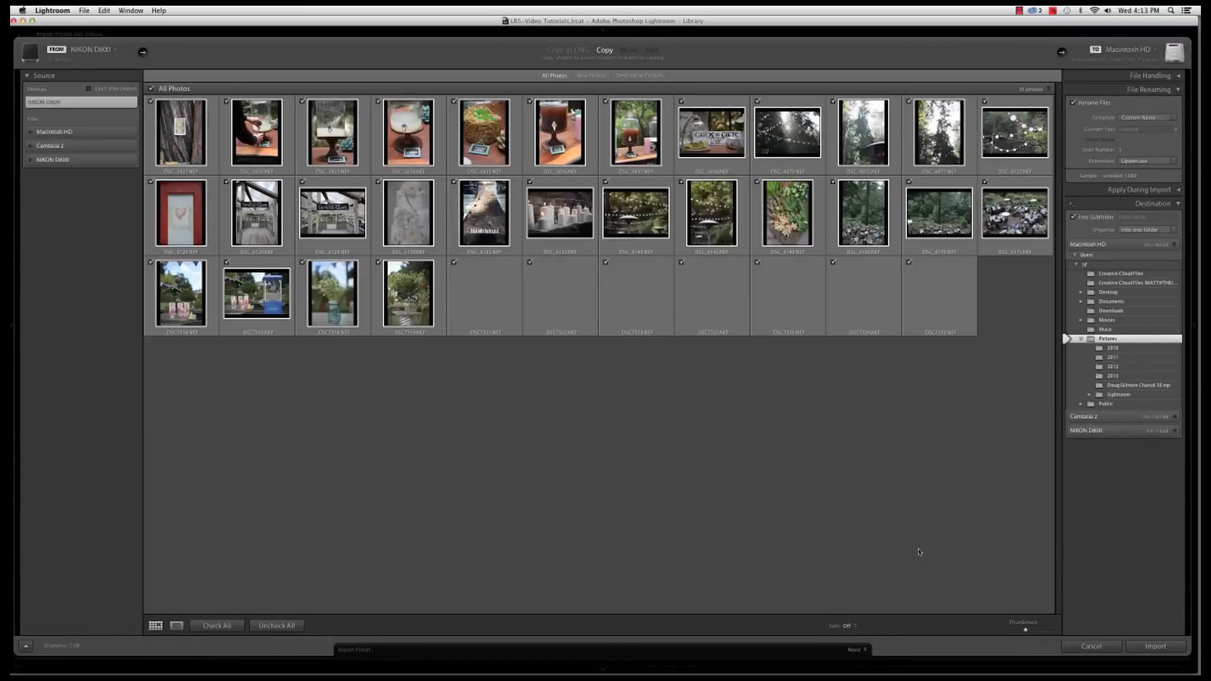